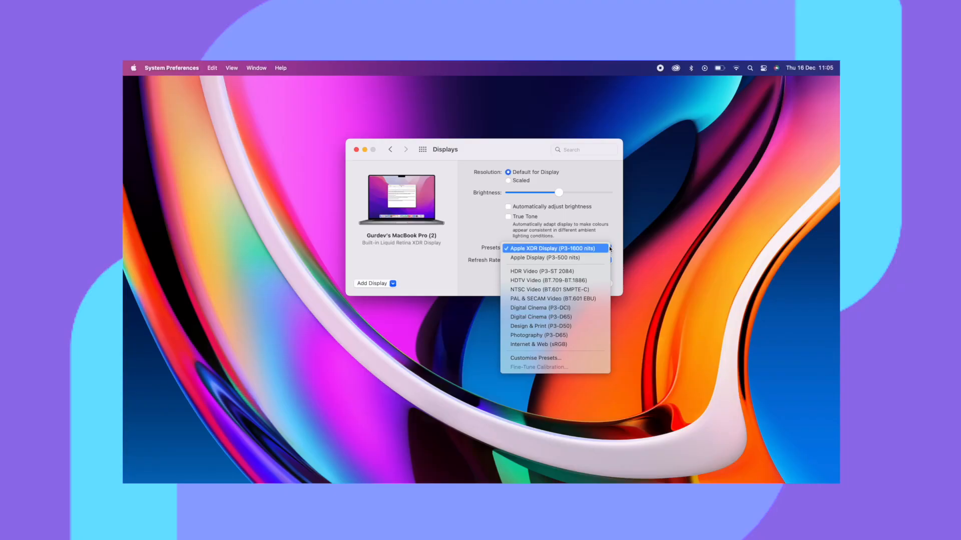
# Show the Refresh Rate menu listing ProMotion down to 47.95 Hertz for the Liquid Retina XDR.
pyautogui.click(608, 260)
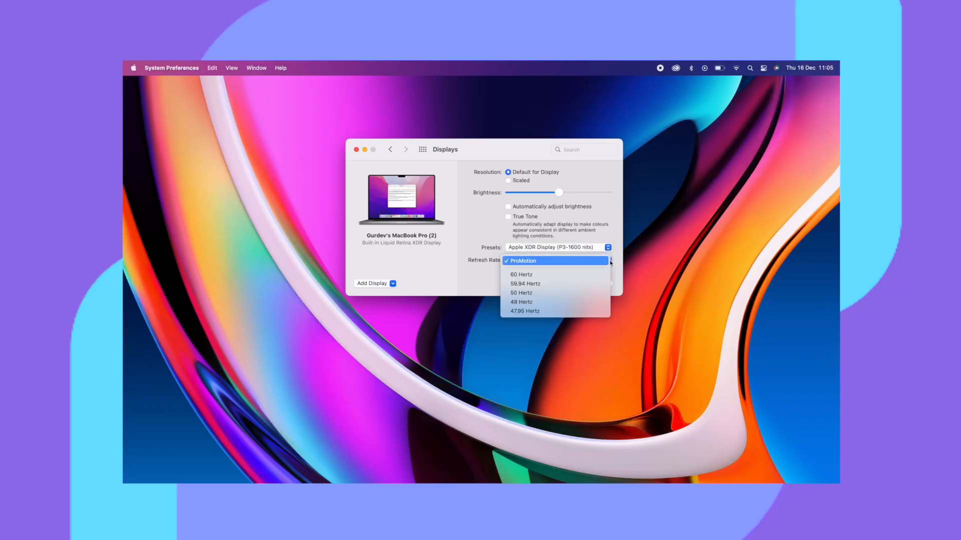